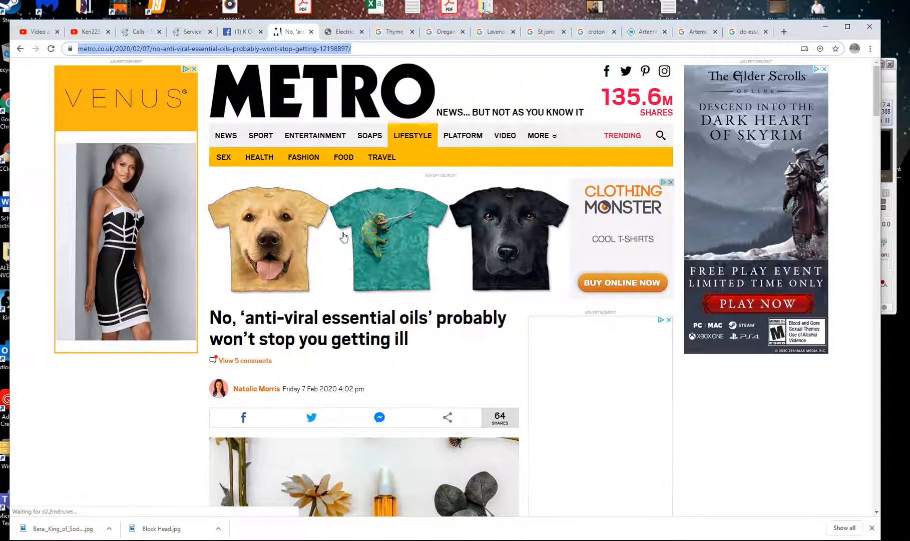
Scroll down the Electrically Charged Essential Oils article to its highlighted passage on oil frequencies.
scroll(down, 3)
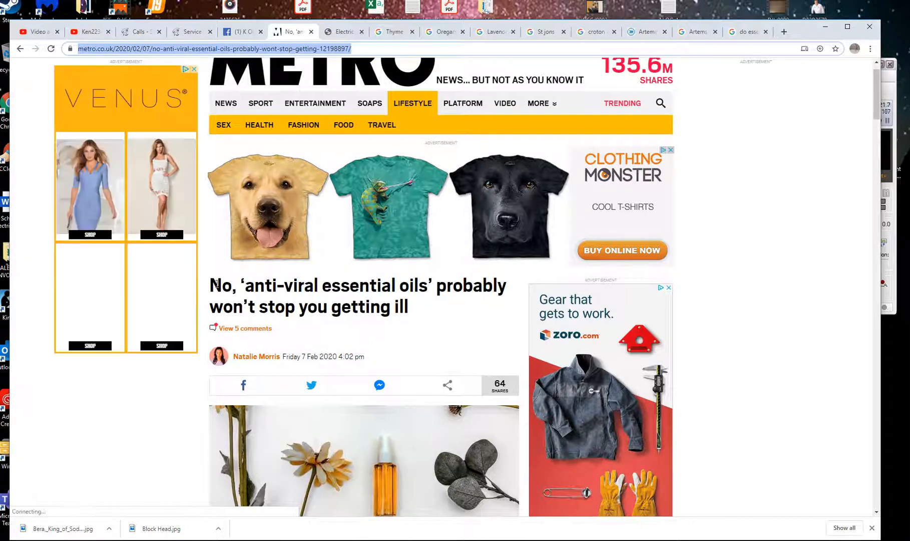
scroll(down, 3)
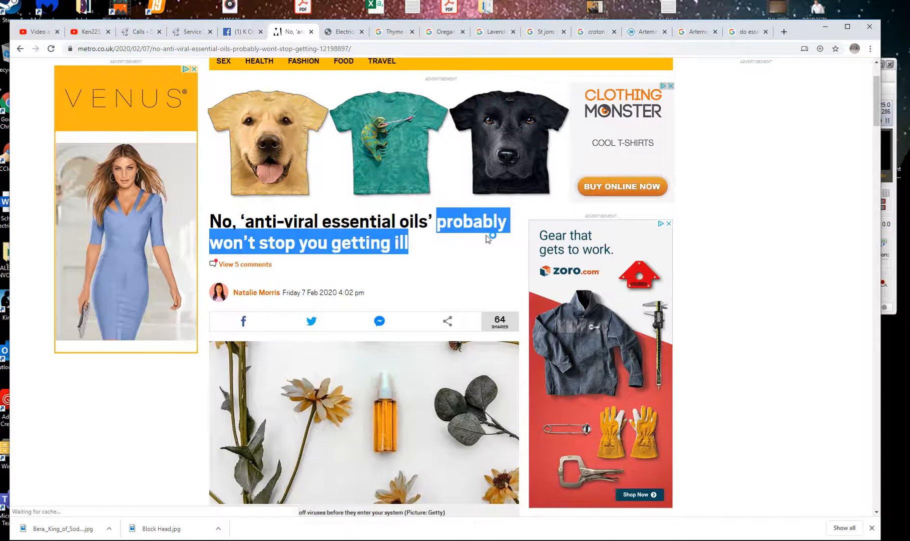
scroll(down, 3)
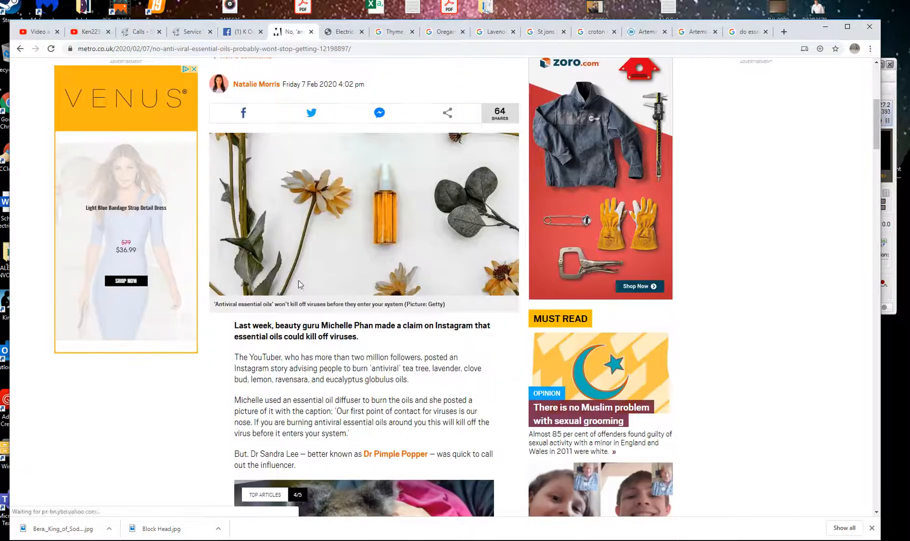
scroll(down, 3)
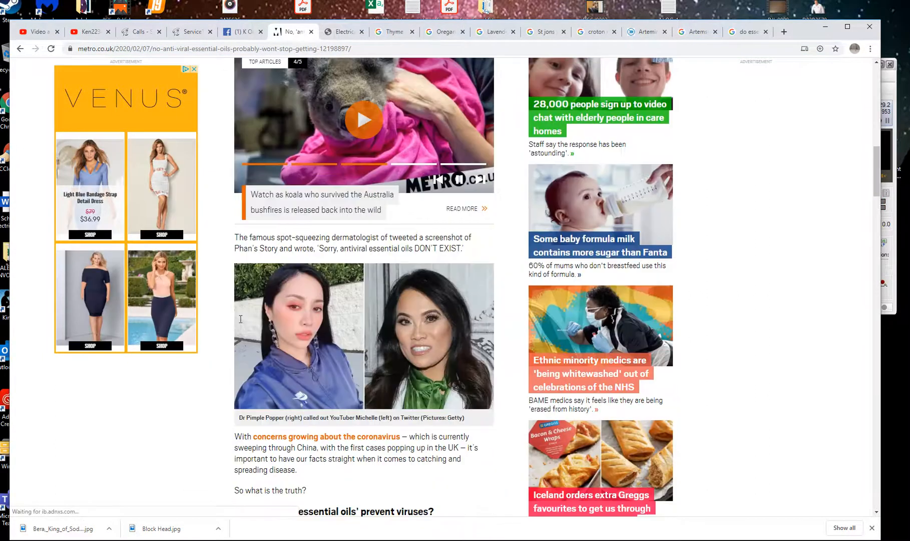
scroll(down, 3)
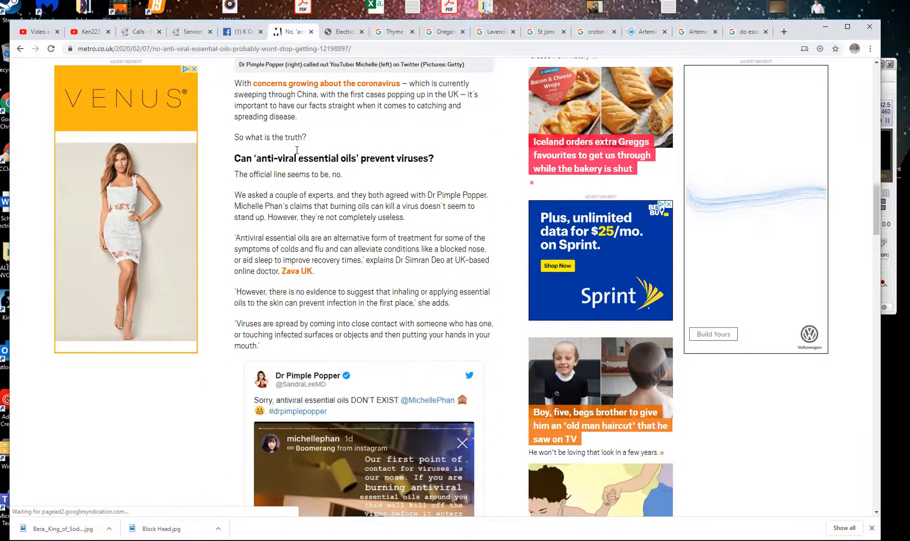
scroll(down, 3)
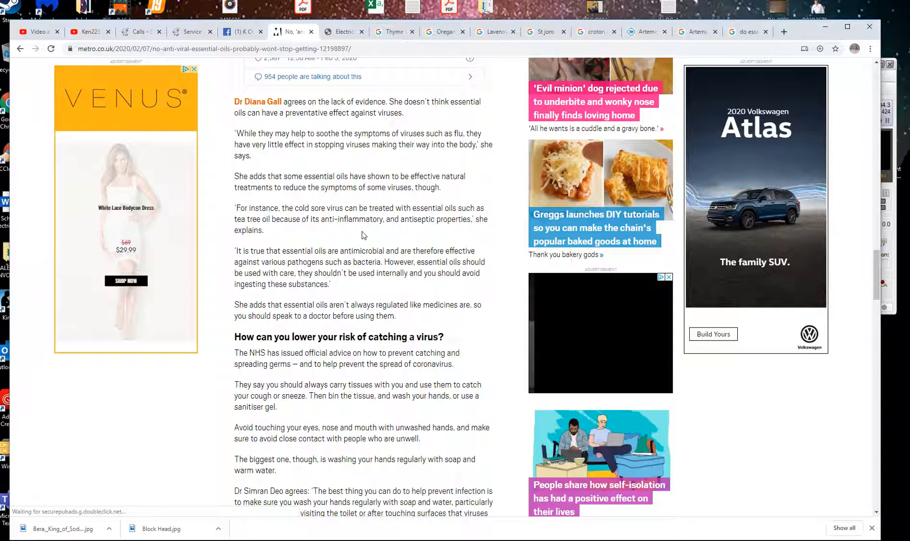
scroll(down, 3)
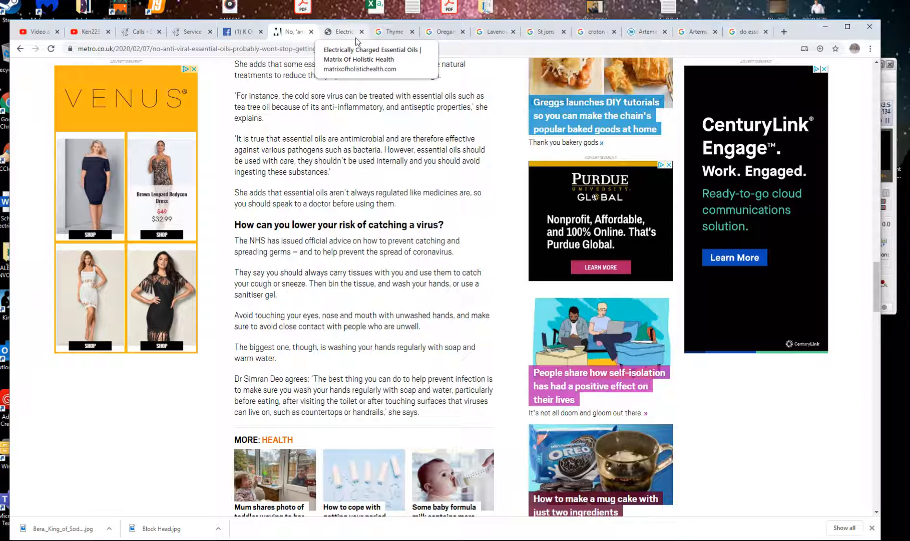
mouse_move(358, 42)
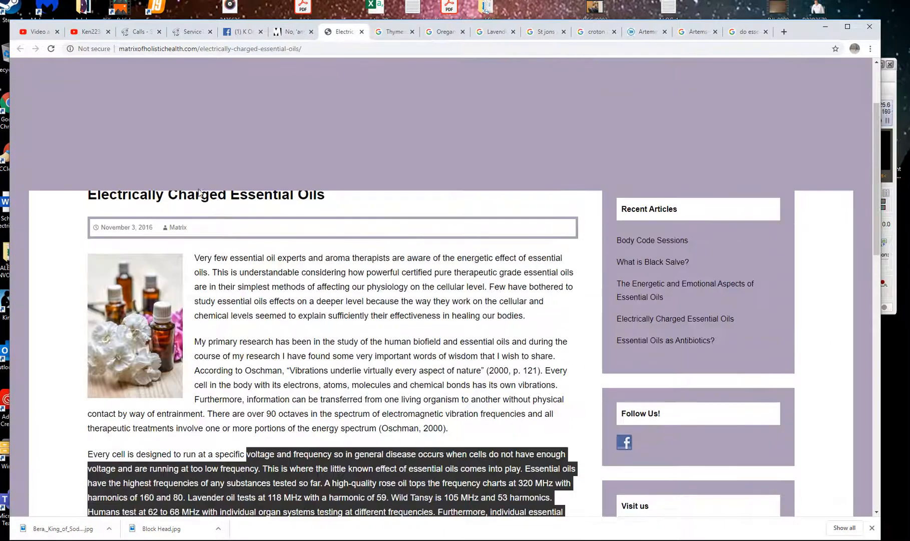
scroll(down, 3)
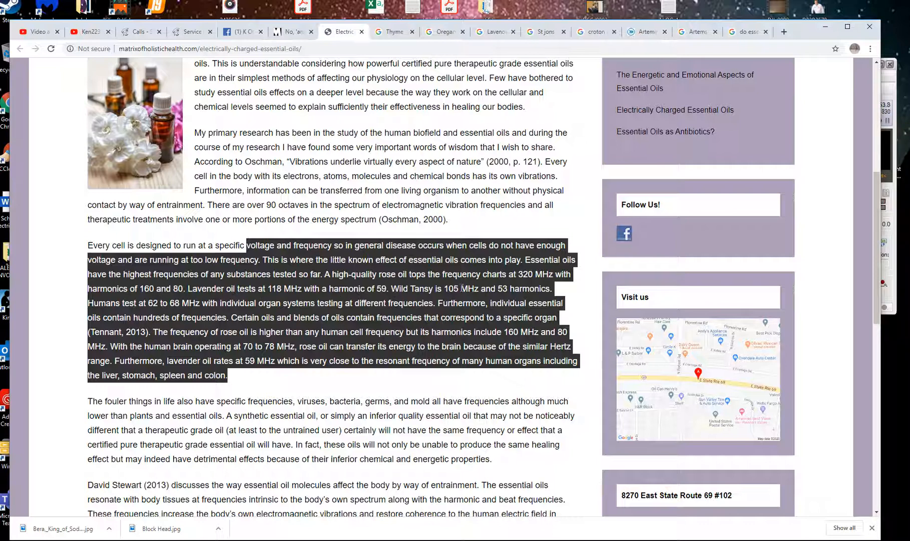
mouse_move(151, 314)
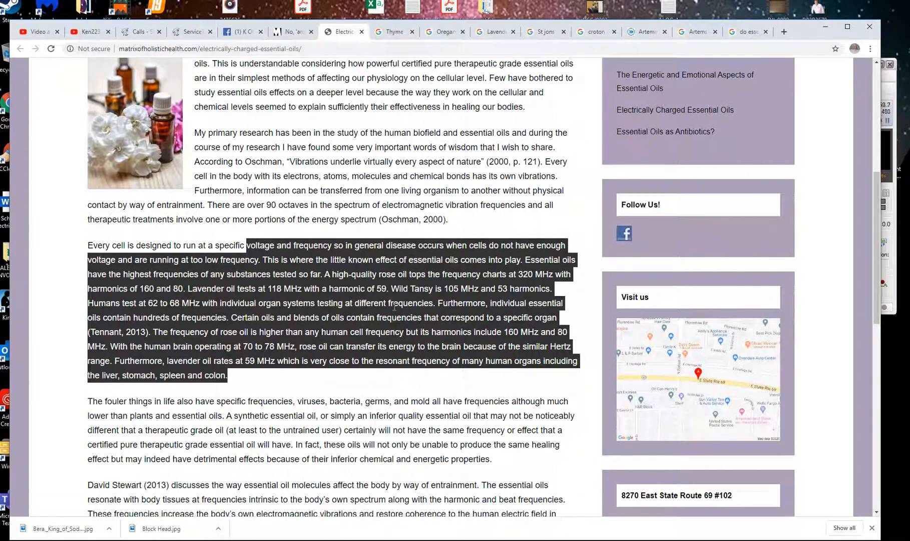
scroll(down, 3)
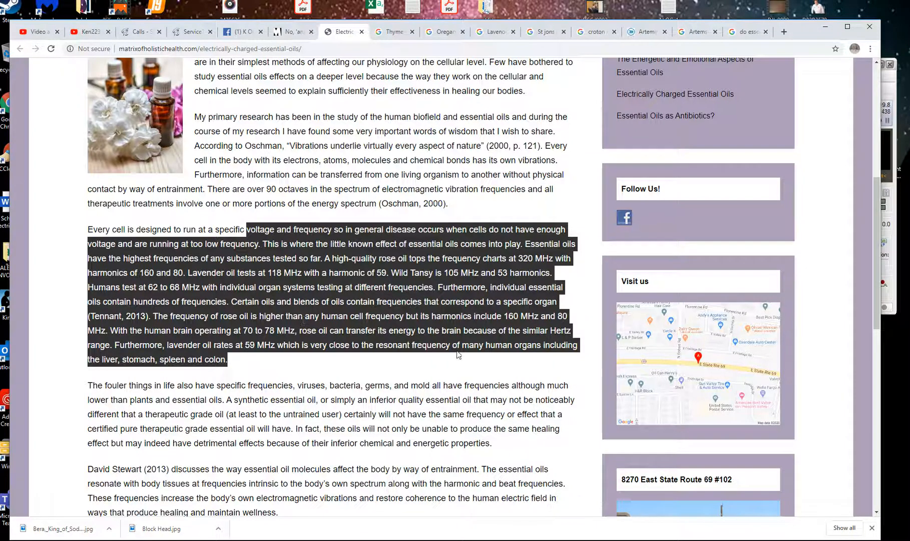
Look up the word MHz on Google from the article's context menu.
right_click(528, 315)
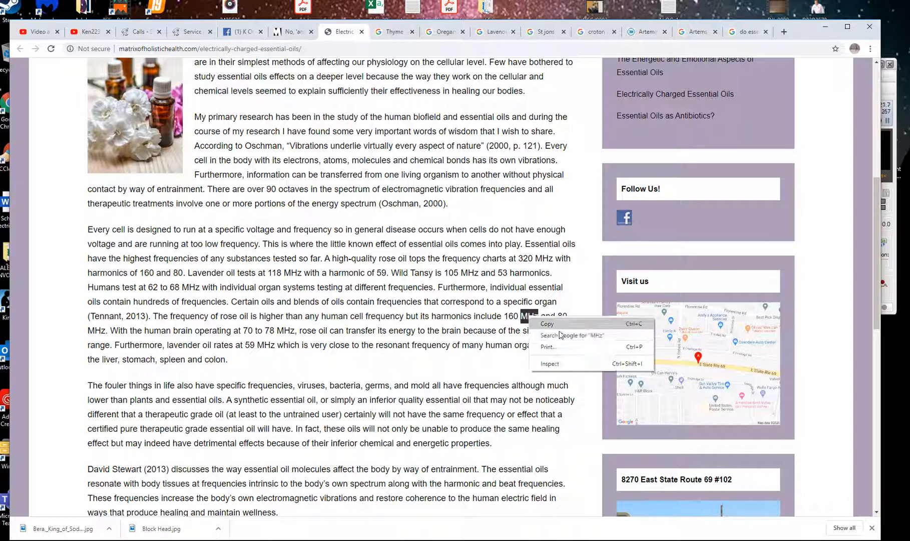
click(571, 335)
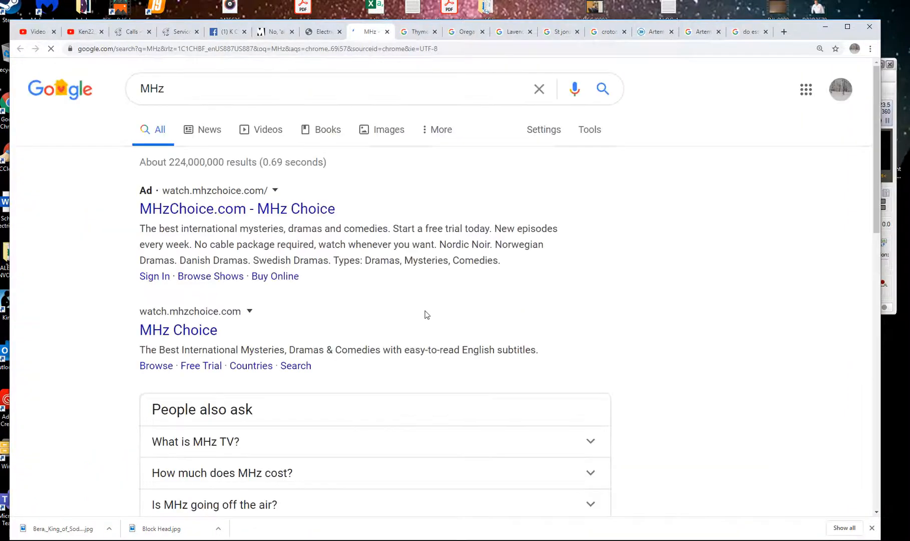
scroll(down, 3)
text( measurment)
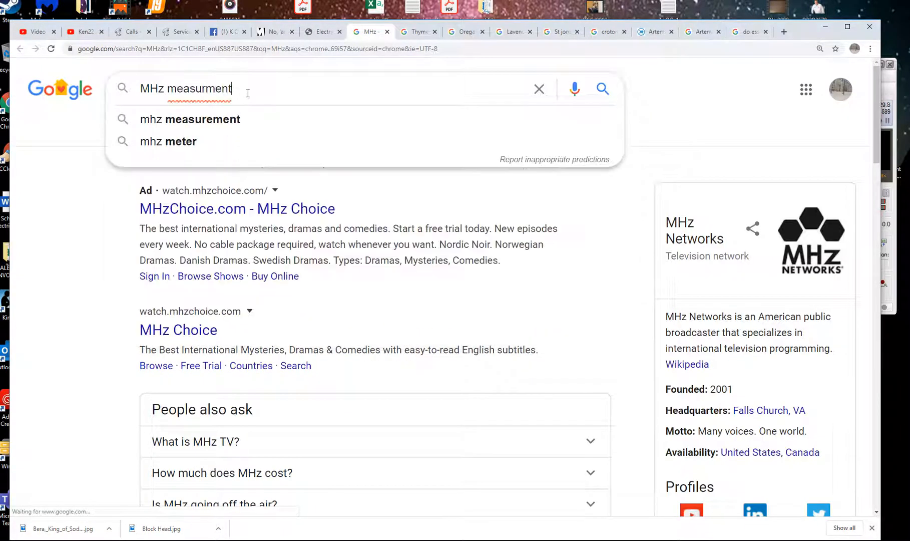
Run the suggested 'mhz measurement' query for the megahertz definition, then return to the essential oils article.
click(190, 119)
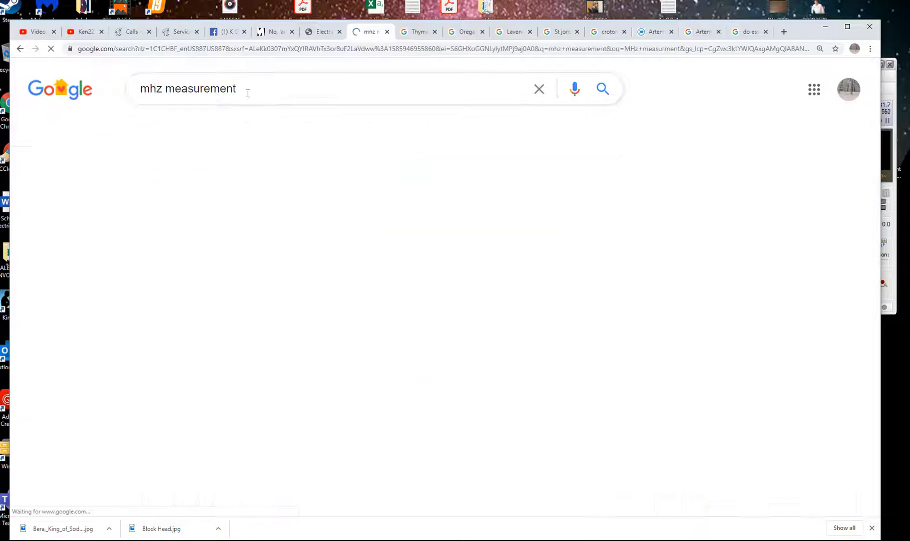
click(601, 89)
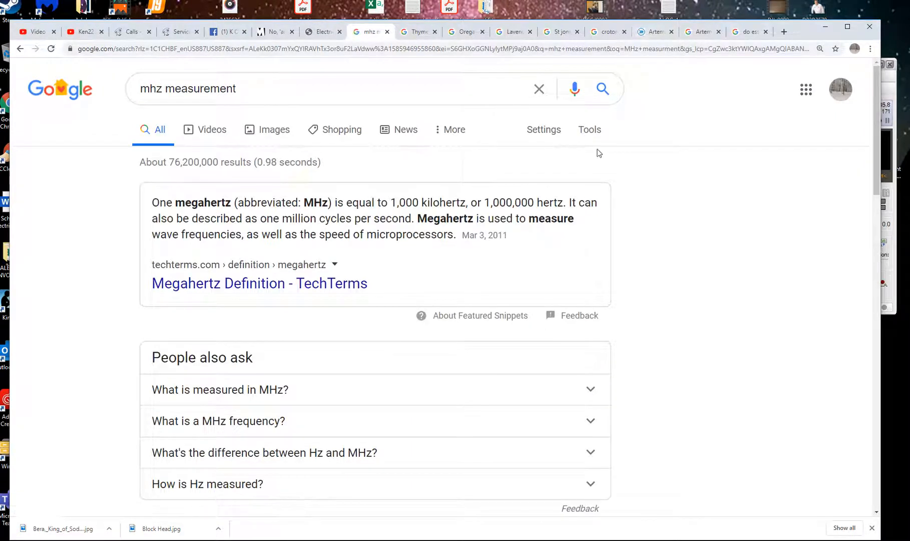
click(323, 31)
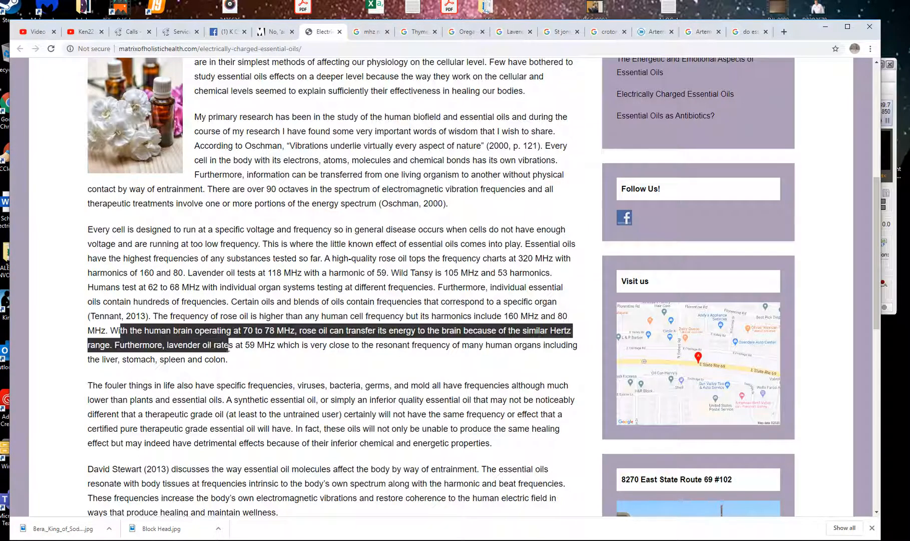
drag(222, 345, 227, 358)
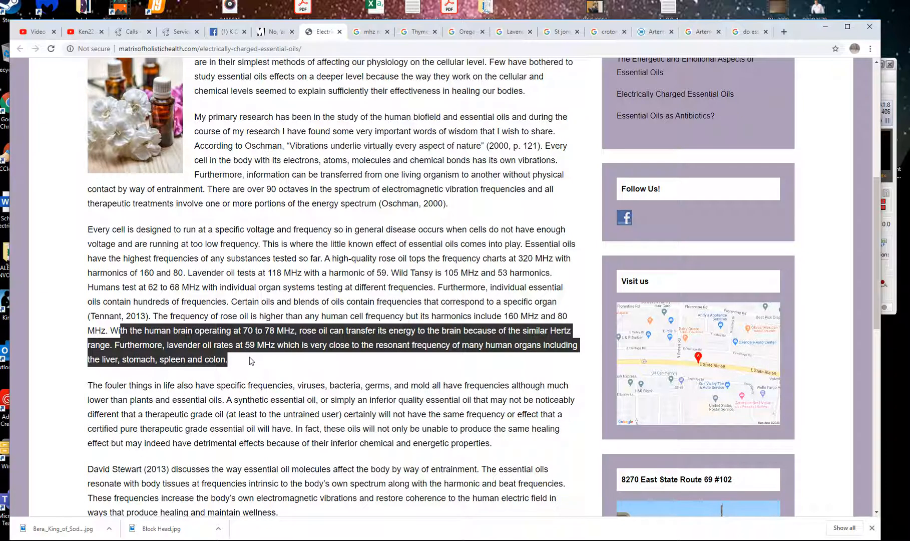
mouse_move(345, 372)
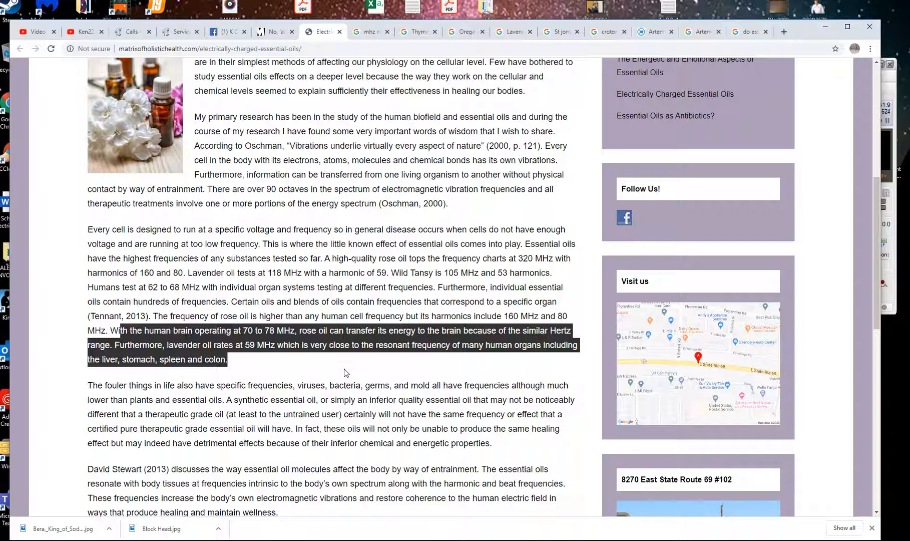
mouse_move(282, 426)
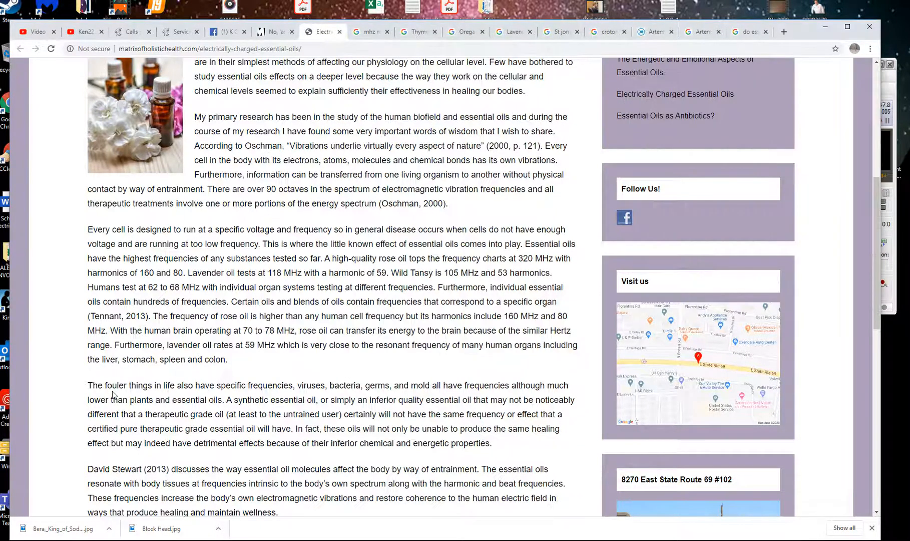
drag(88, 386, 375, 428)
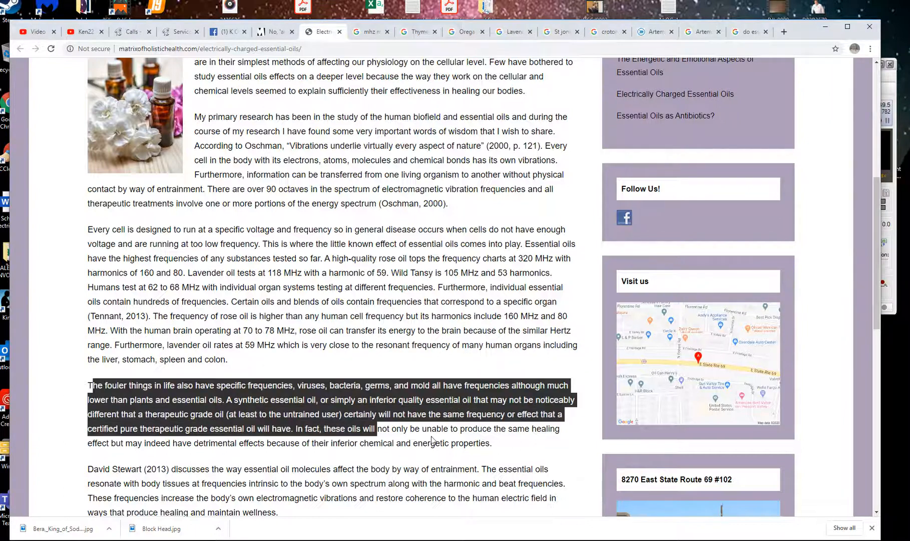
click(214, 386)
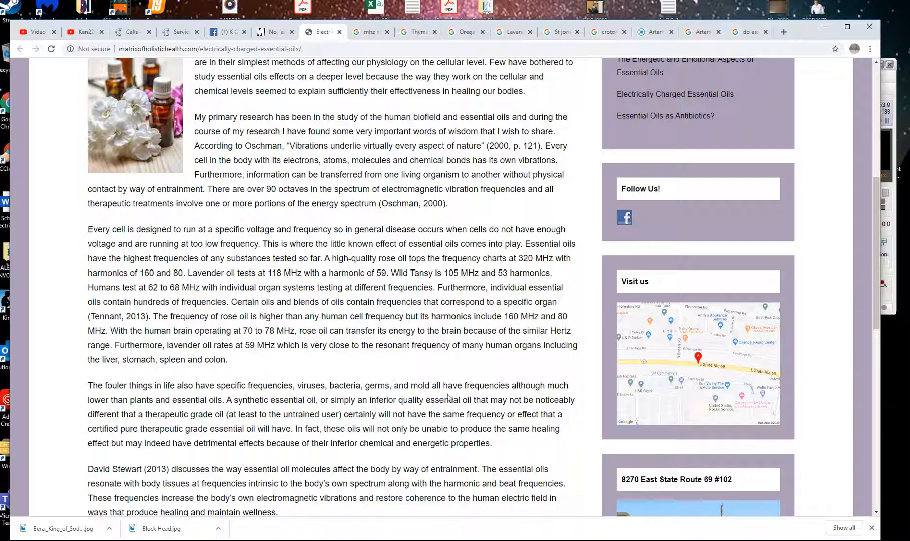
mouse_move(86, 408)
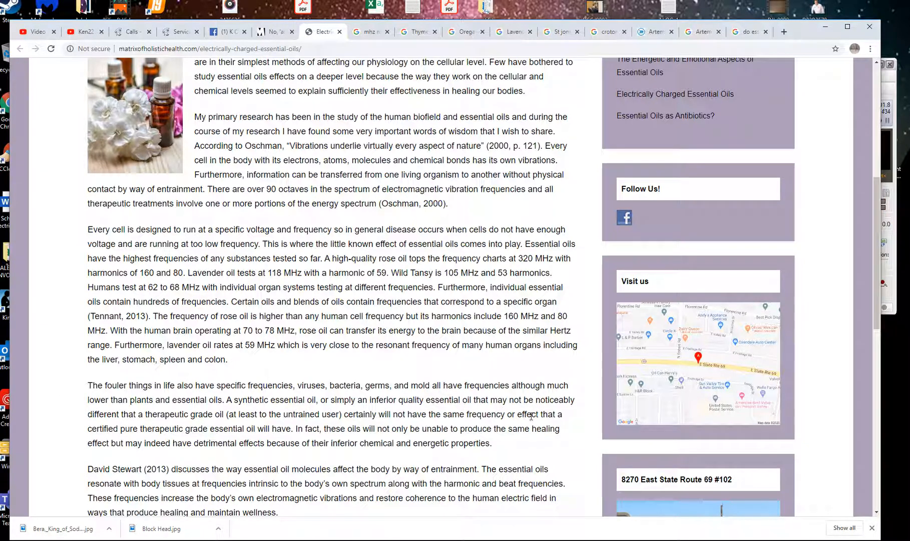
mouse_move(120, 424)
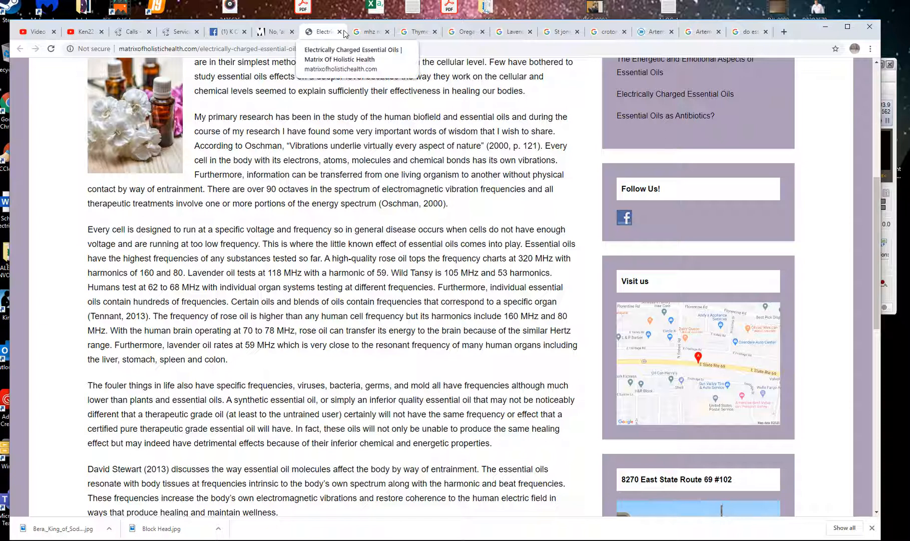
Review the Thyme, Oregano, Lavender and St John's wort antiviral search results in turn.
click(416, 31)
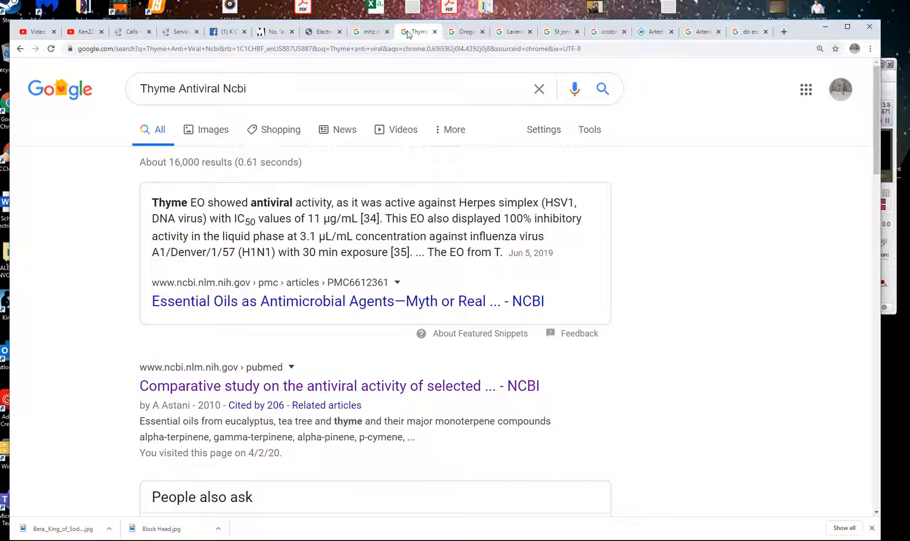
mouse_move(244, 194)
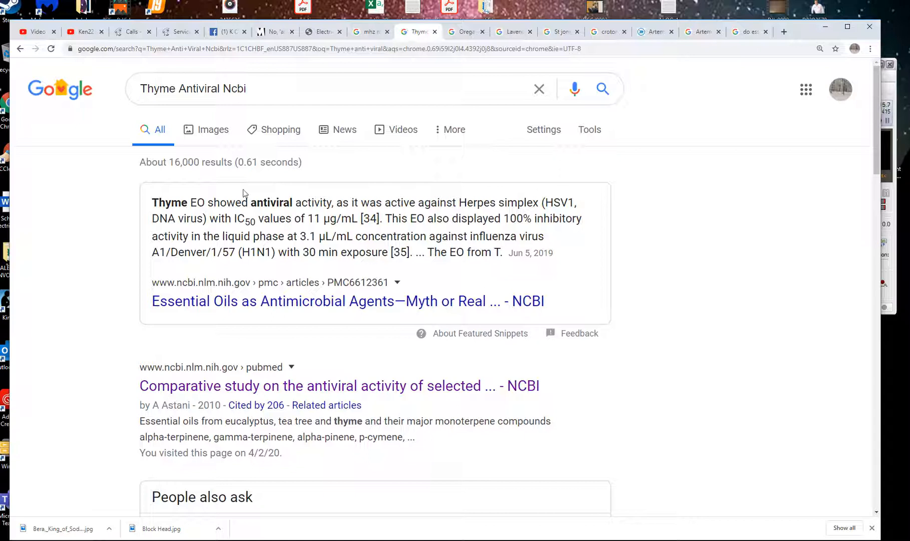
click(465, 31)
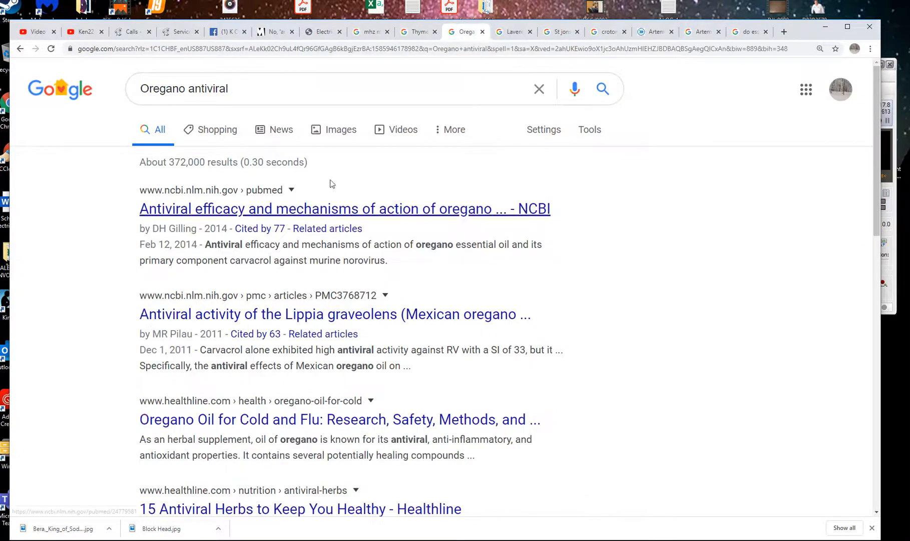
click(509, 31)
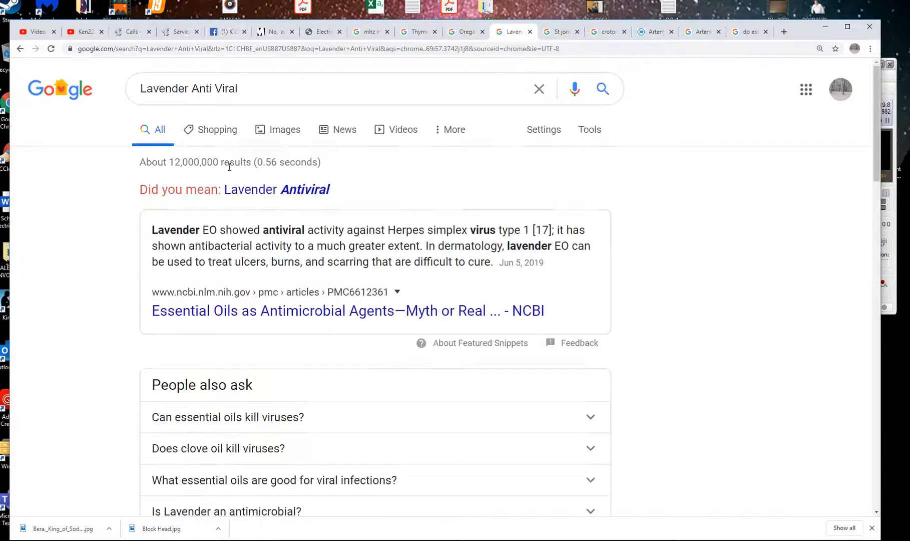
click(558, 31)
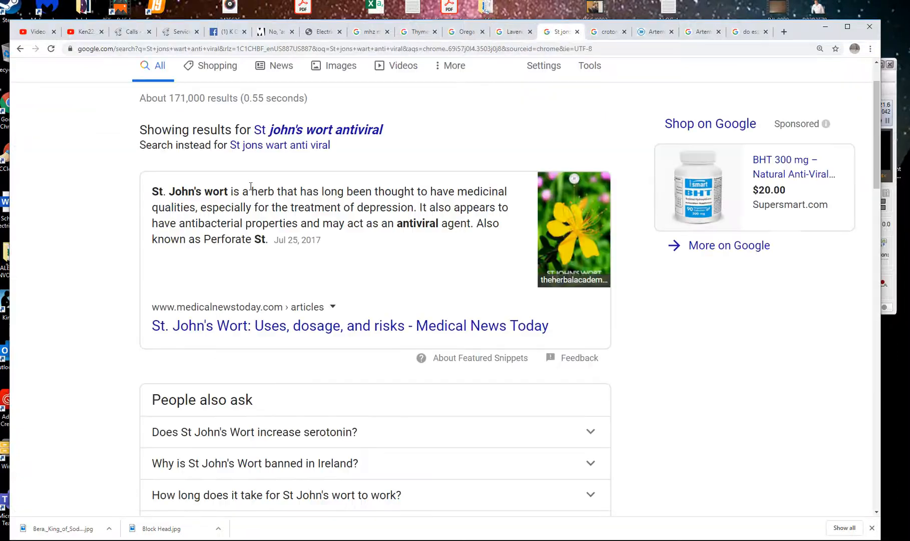
mouse_move(400, 163)
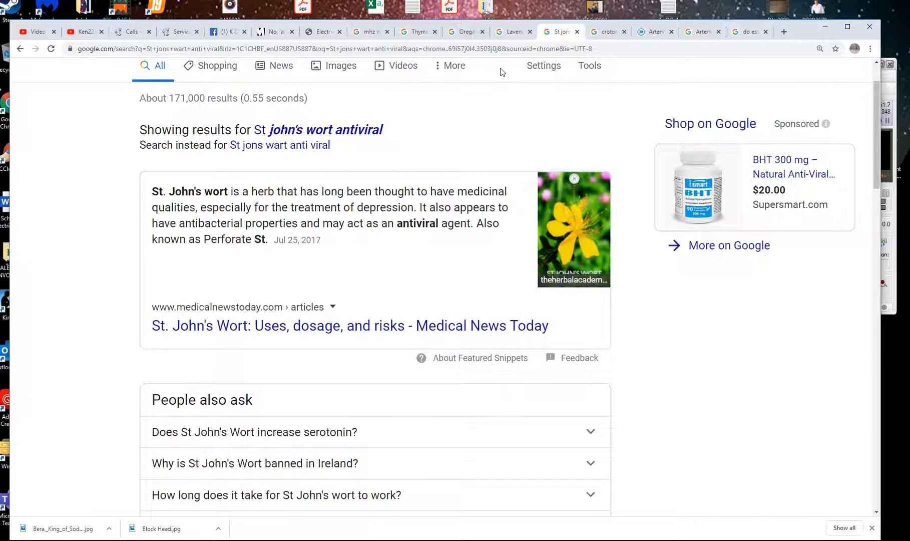
Review the croton lechleri influenza results down to the NCBI SP-303 snippet on RSV and influenza A.
click(605, 31)
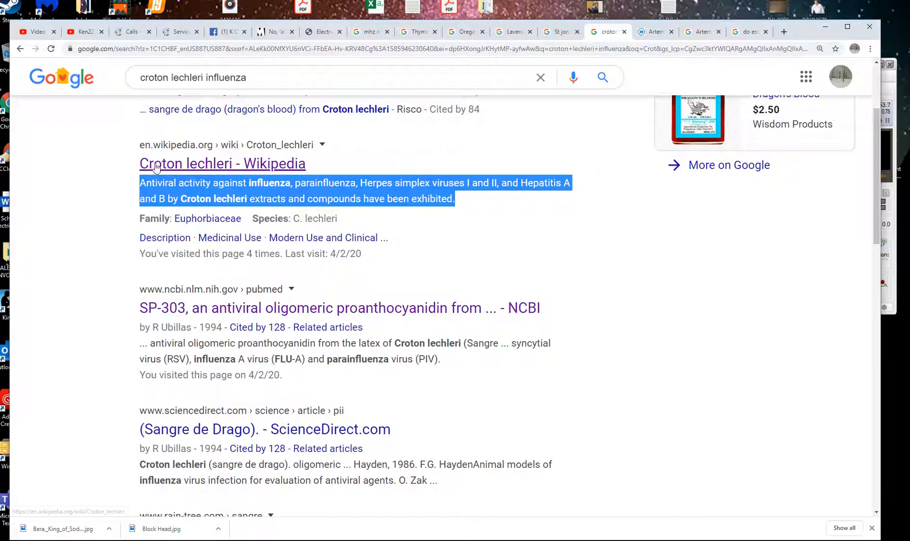
mouse_move(182, 176)
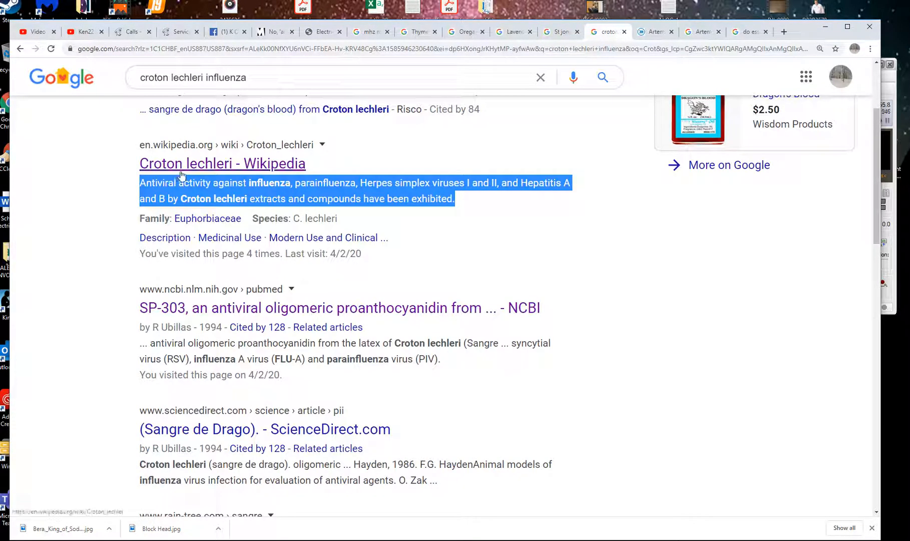
scroll(down, 3)
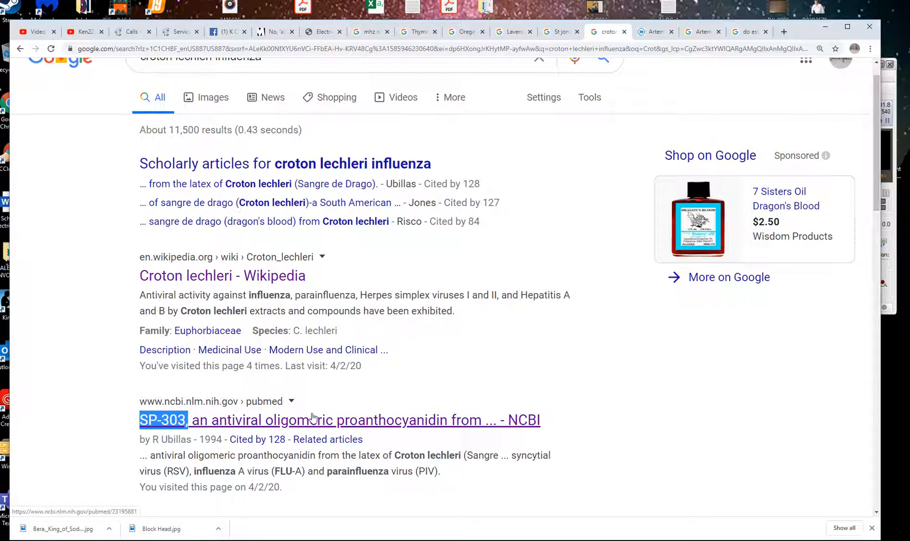
mouse_move(362, 413)
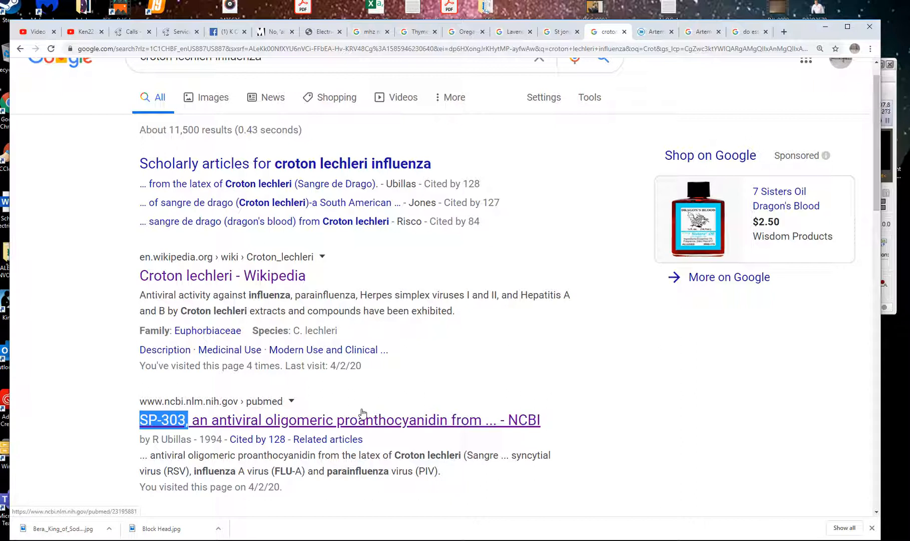
scroll(down, 3)
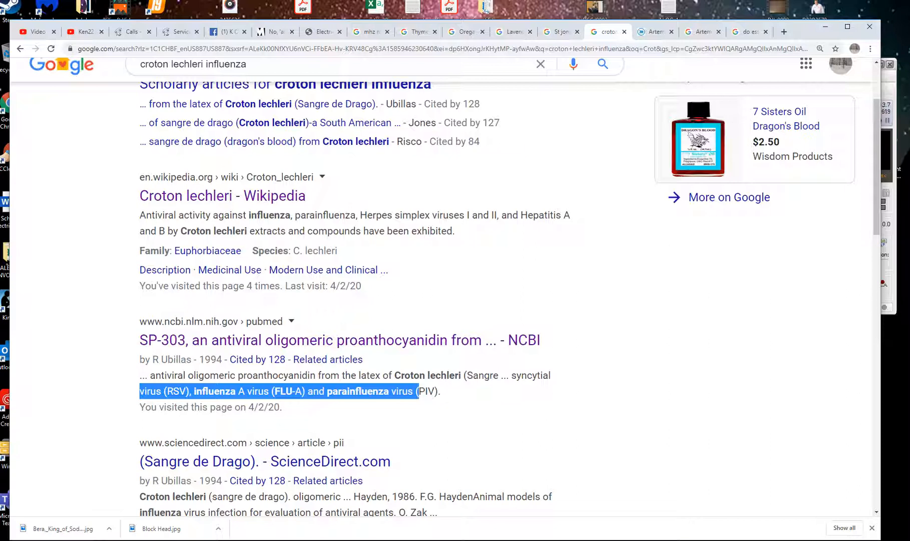
Show the Holly Pharma Artemin100 artemisinin product page priced at $42.50.
click(653, 31)
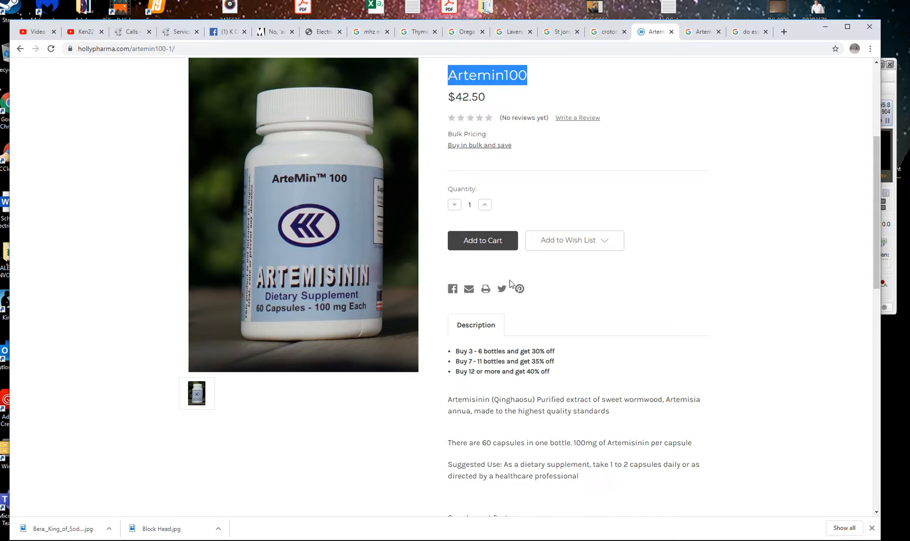
mouse_move(502, 266)
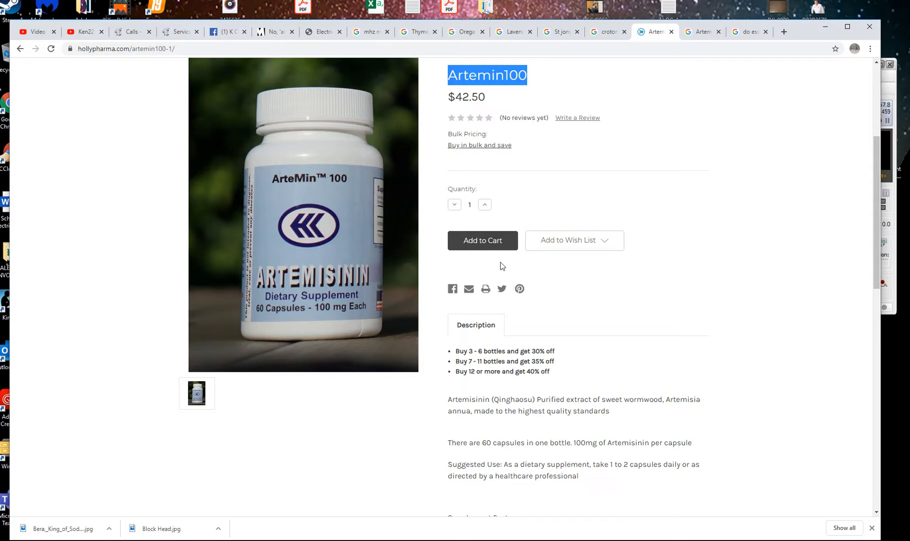